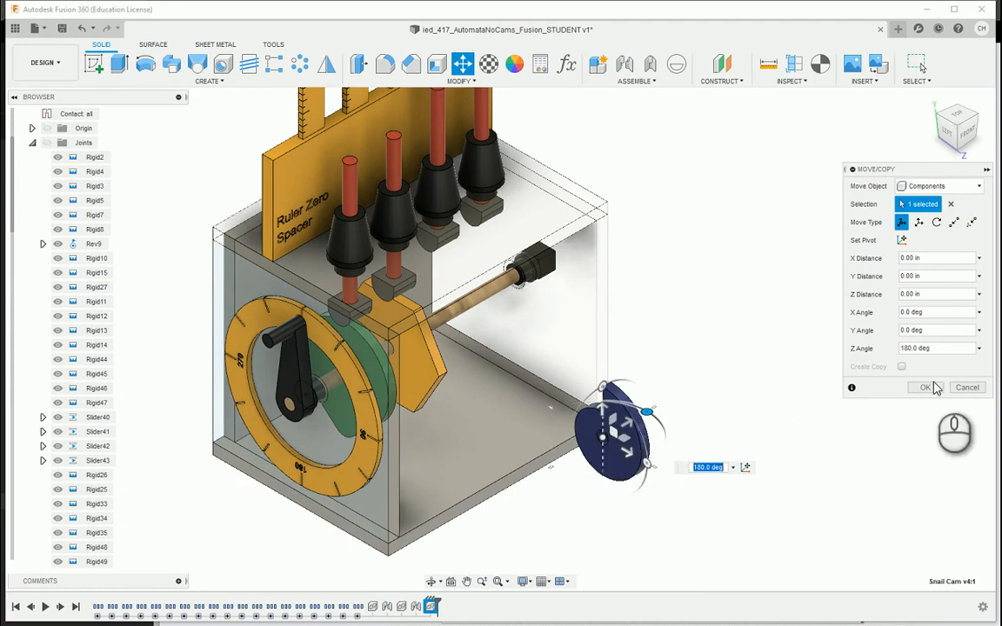
Apply the 180° Z rotation to the snail cam and reframe the box and cam.
left_click(921, 387)
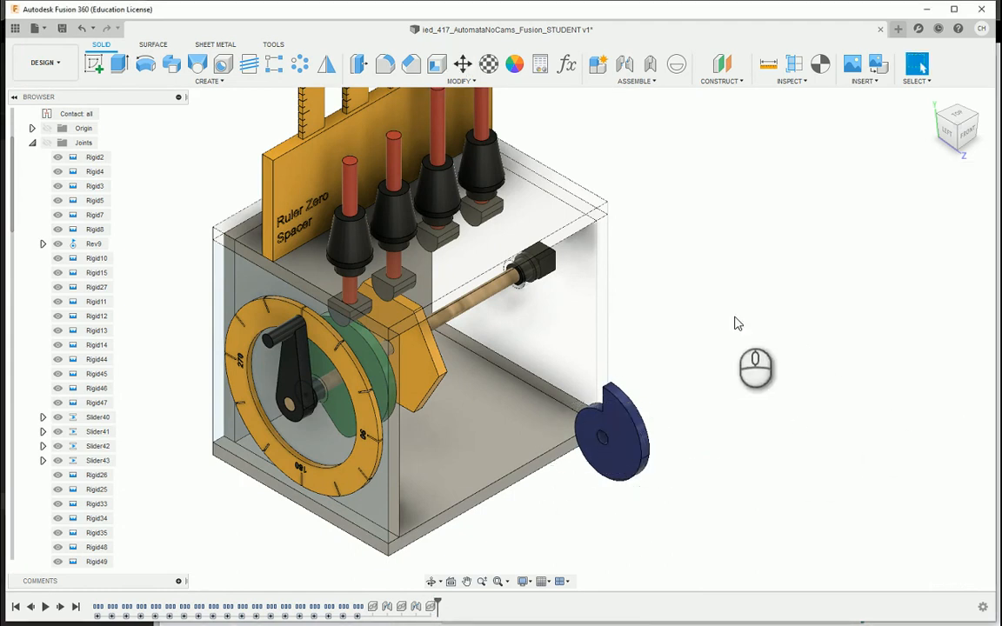
left_click_drag(737, 324, 760, 262)
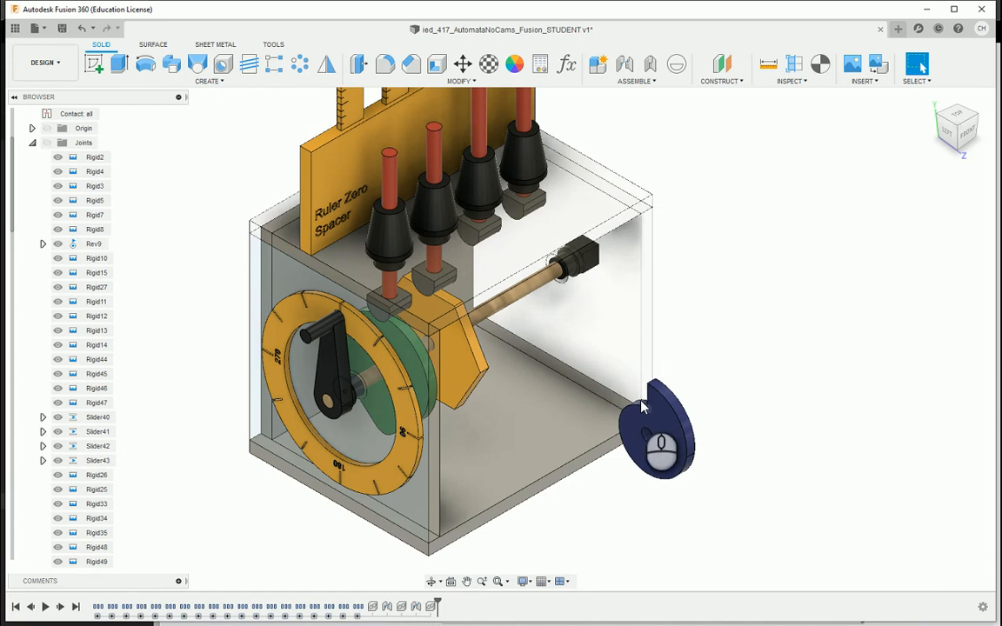
left_click_drag(644, 407, 907, 237)
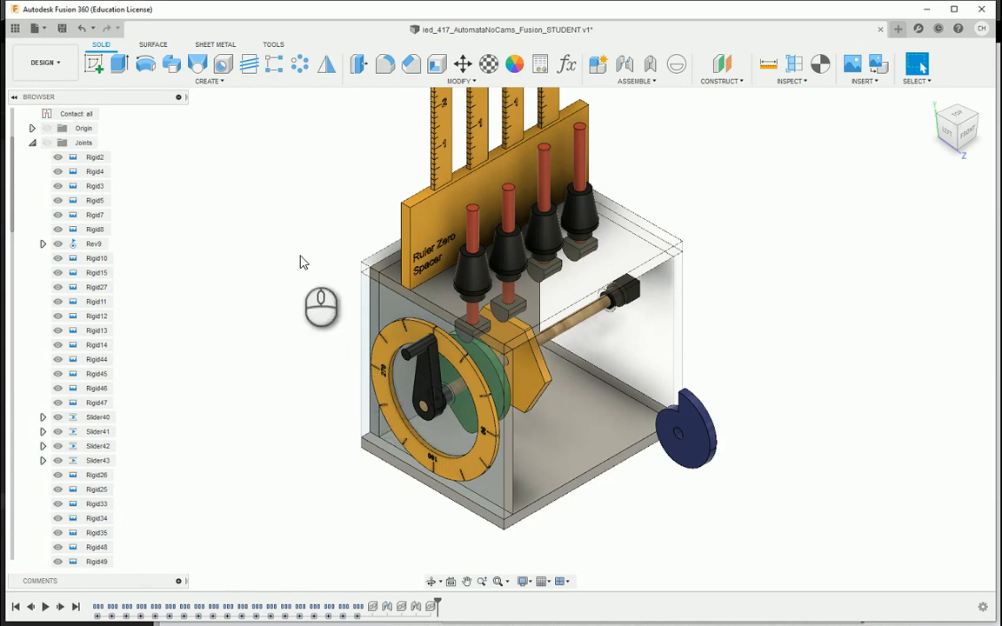
mouse_move(723, 303)
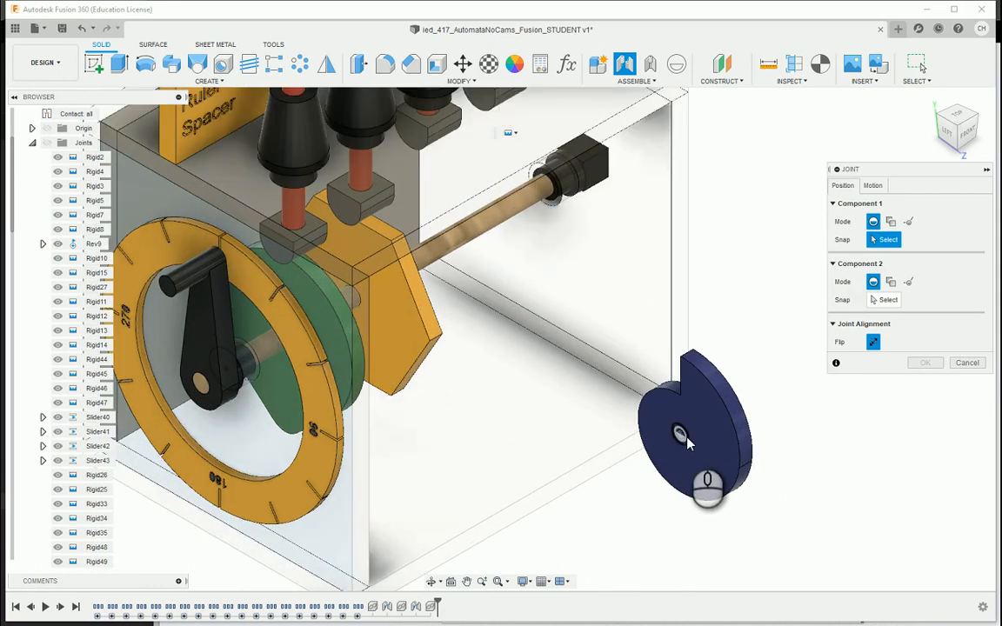
Joint the snail cam's centre hole to the crank centre with a 3.25 in offset.
left_click(680, 434)
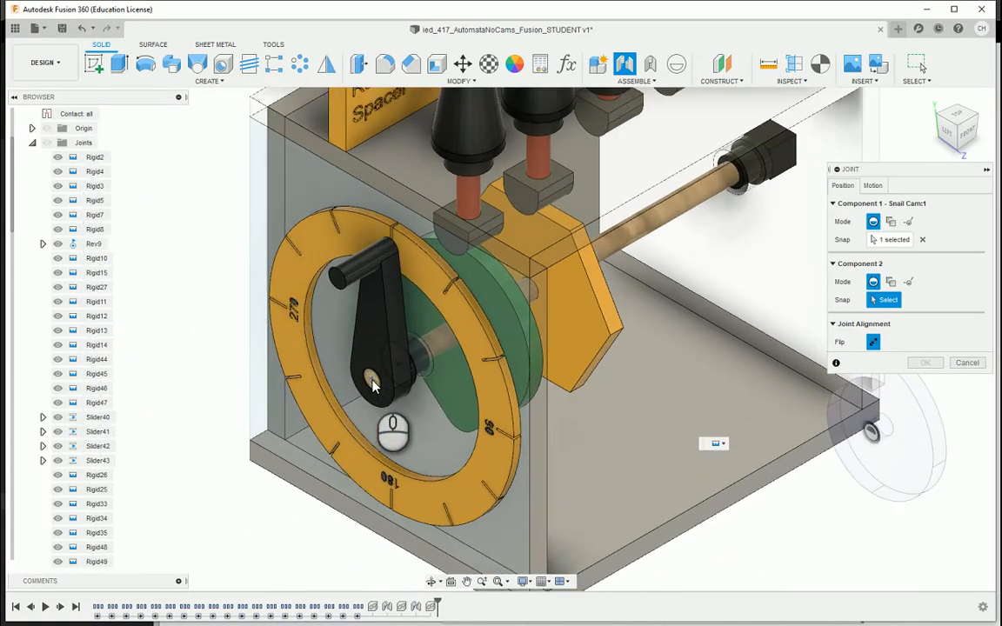
left_click(372, 390)
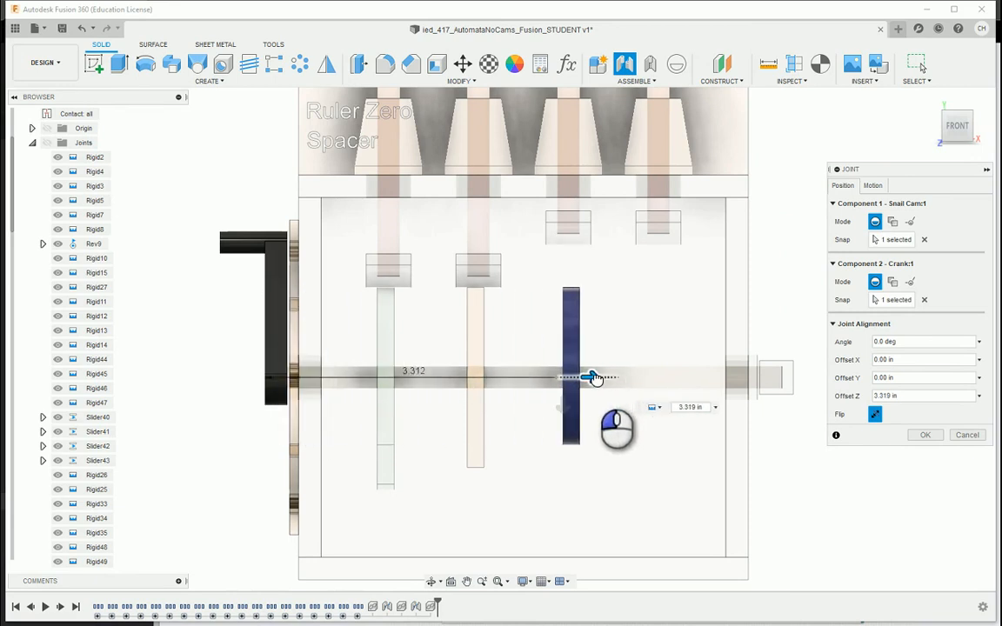
left_click_drag(592, 377, 602, 376)
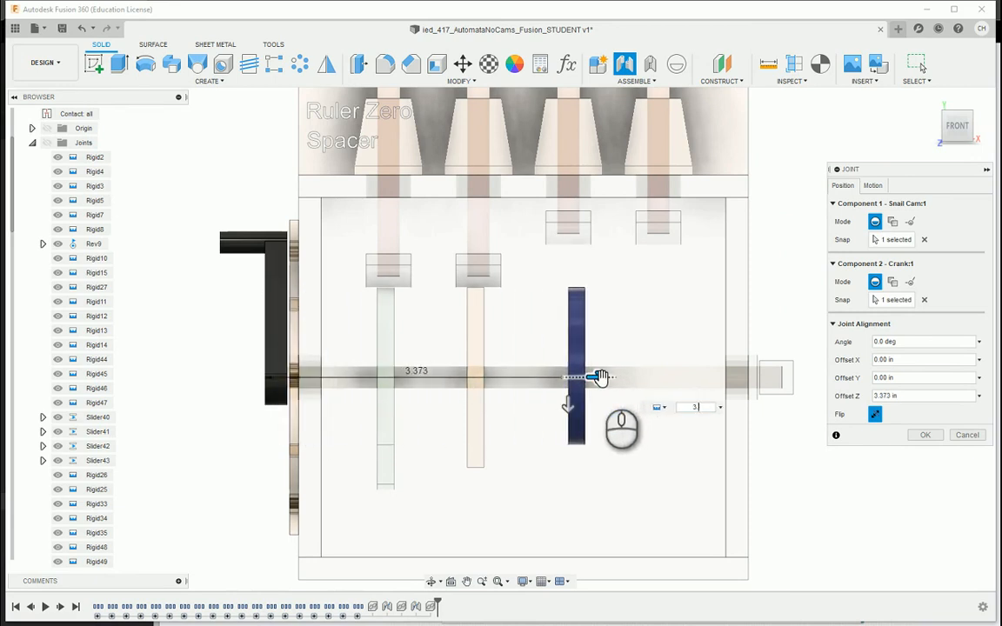
left_click_drag(598, 376, 585, 377)
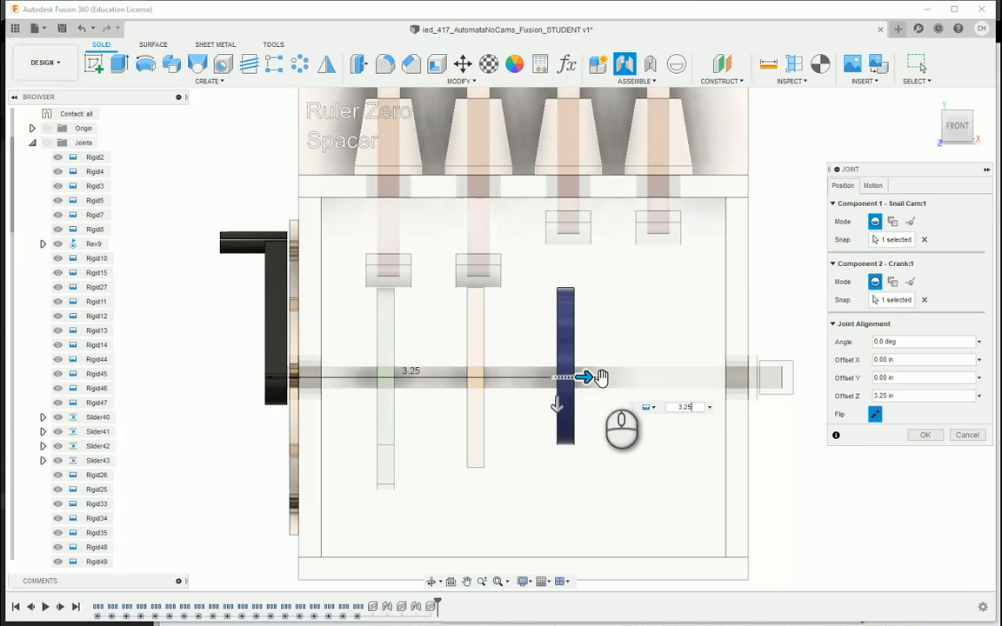
left_click(925, 434)
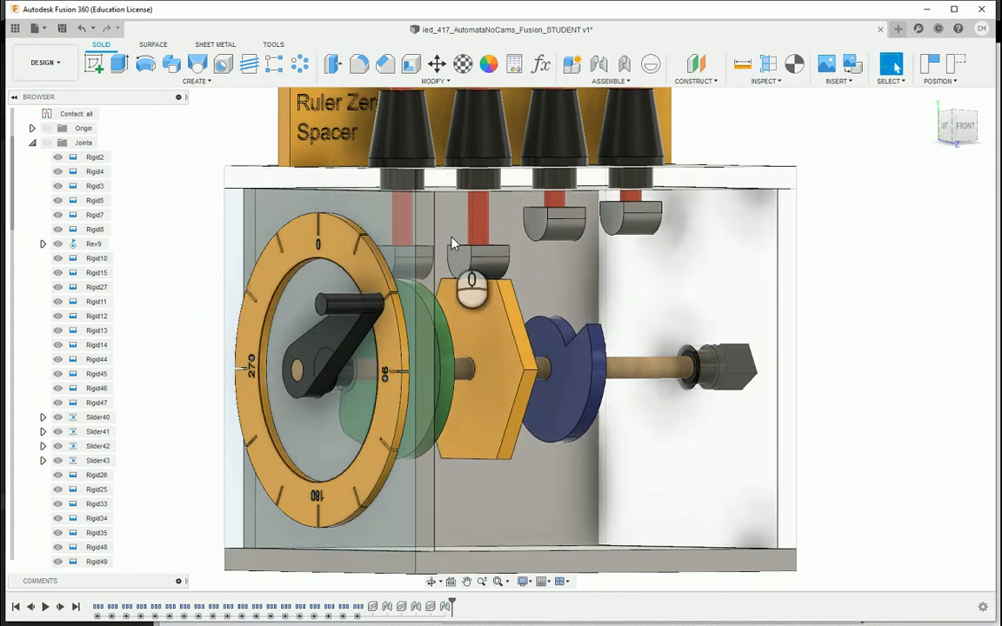
Open the Assemble menu to test the crank's revolute joint Rev9.
left_click(606, 82)
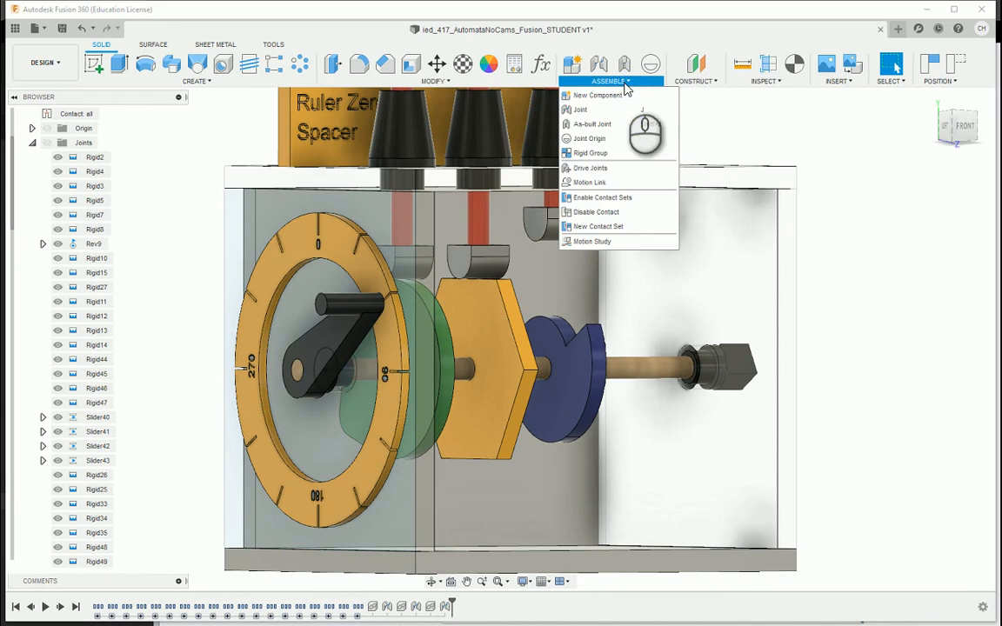
mouse_move(205, 204)
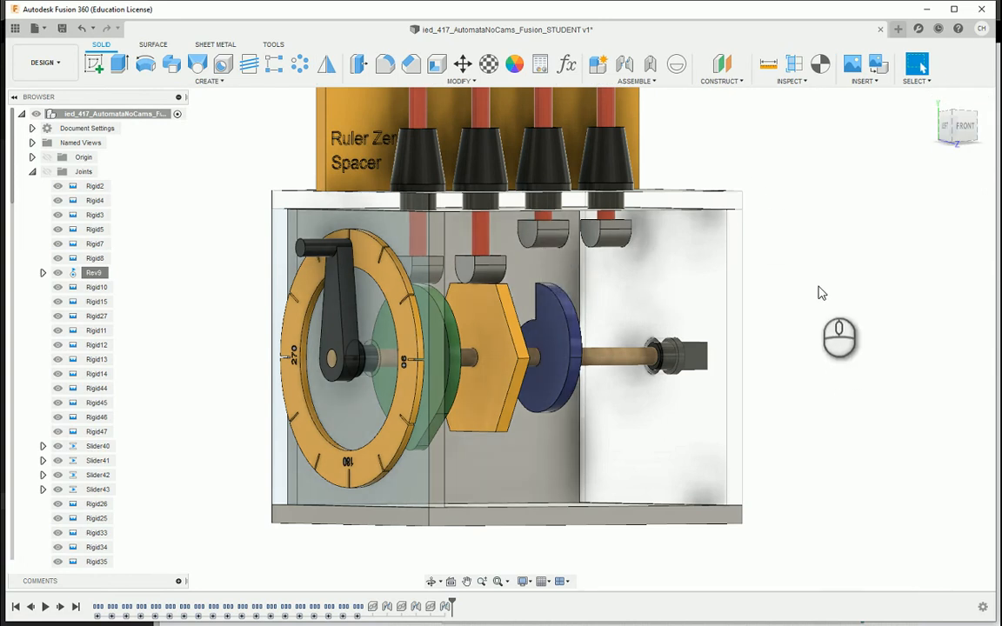
mouse_move(812, 304)
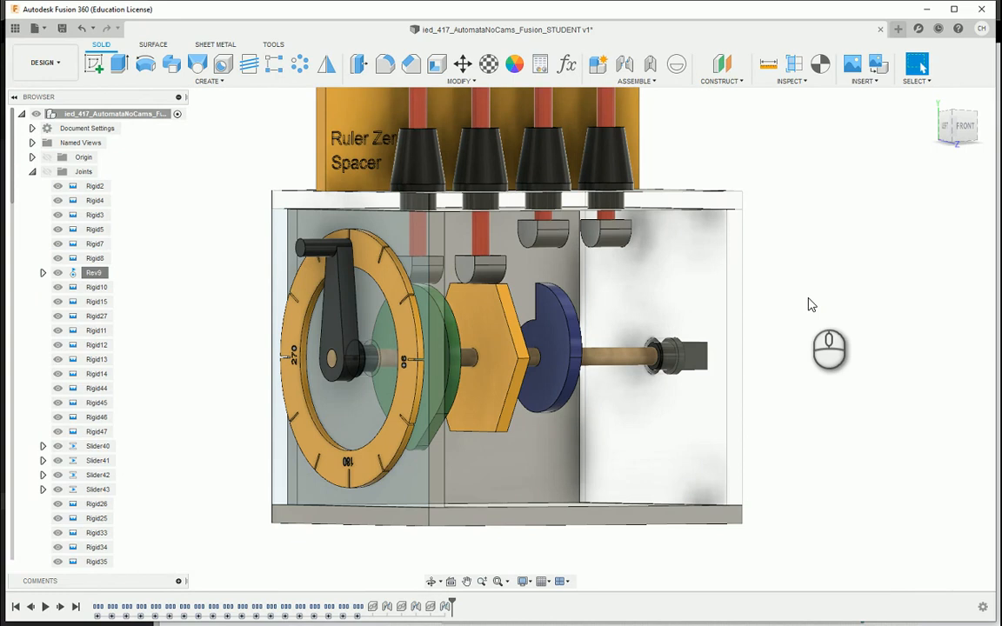
mouse_move(580, 333)
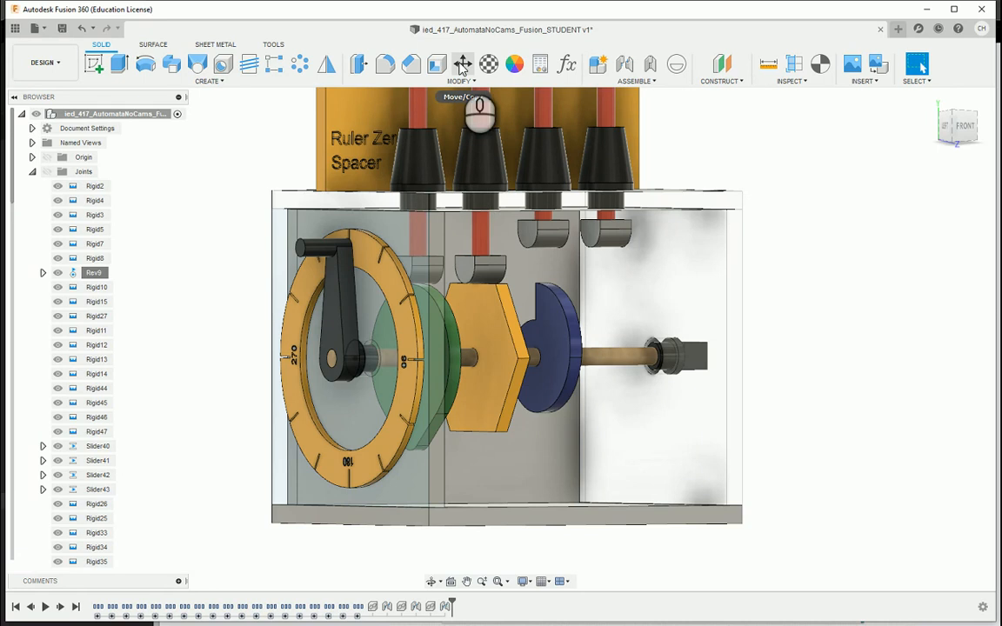
left_click(460, 63)
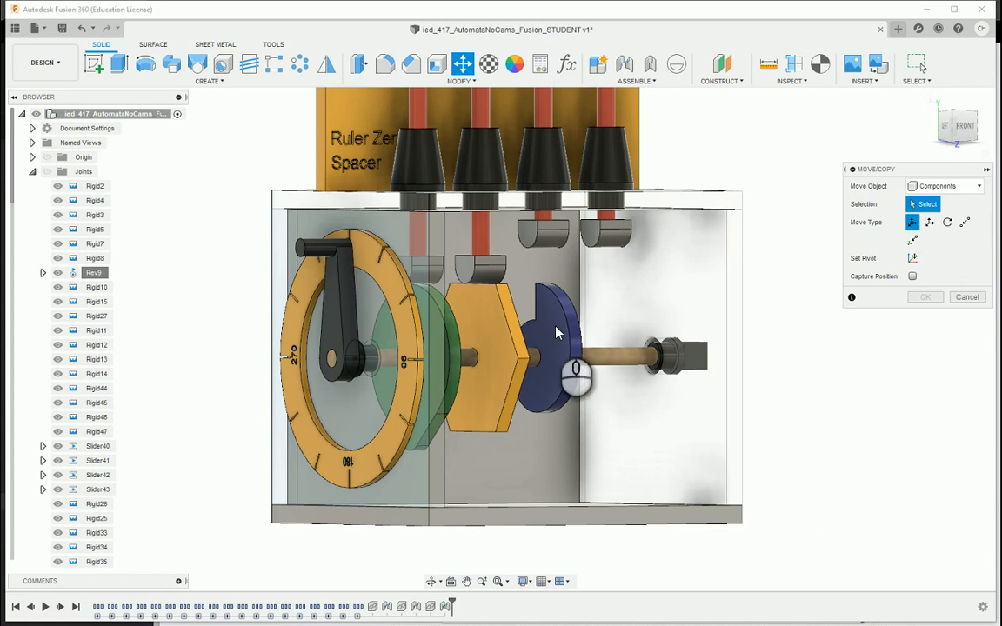
left_click(553, 335)
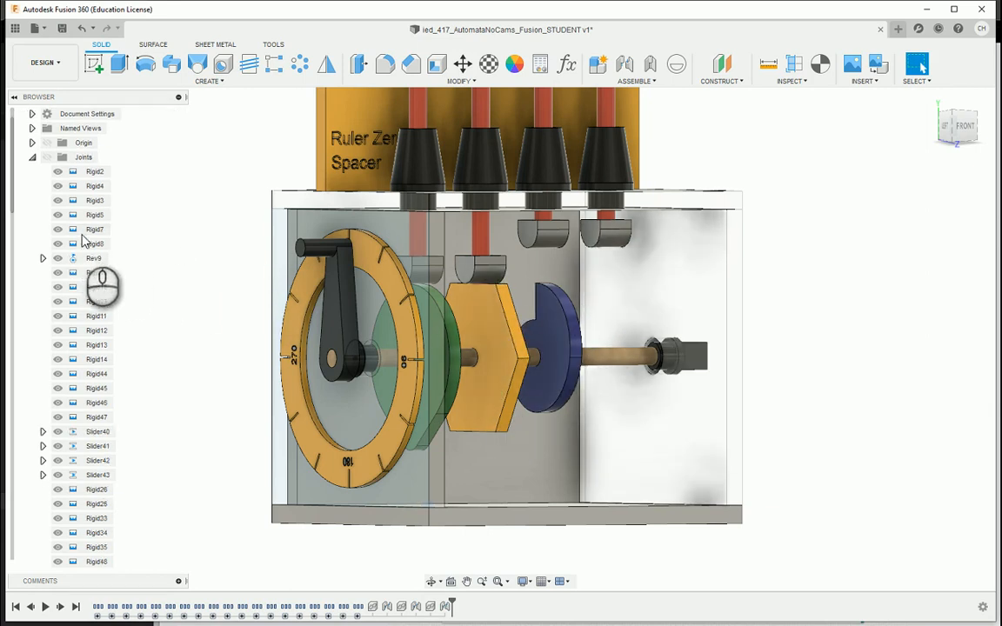
From the Right view, give the Rigid50 cam joint a 20° angle.
scroll("down", 3)
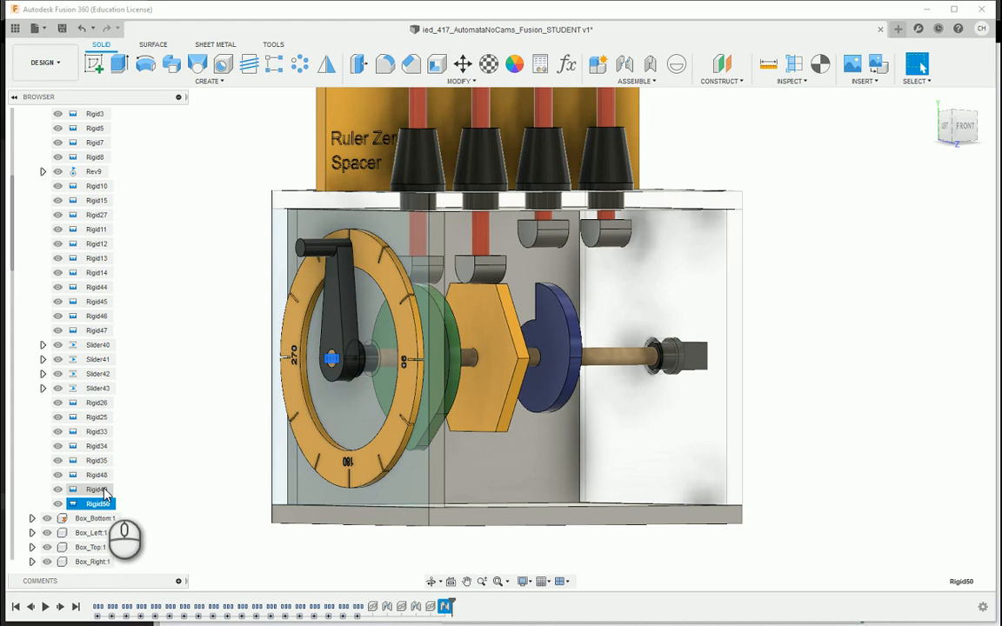
mouse_move(145, 496)
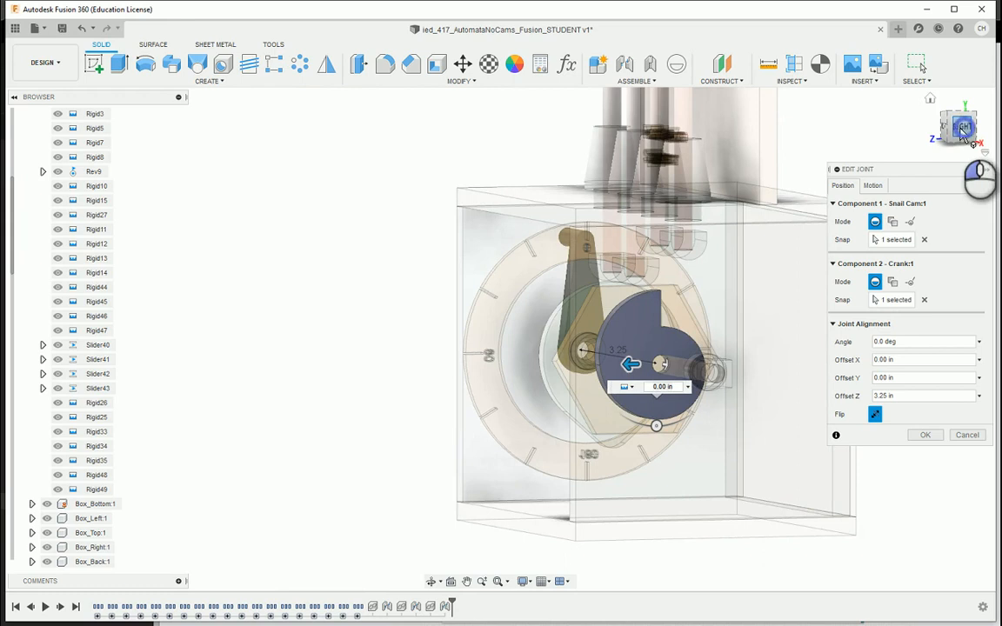
left_click(958, 124)
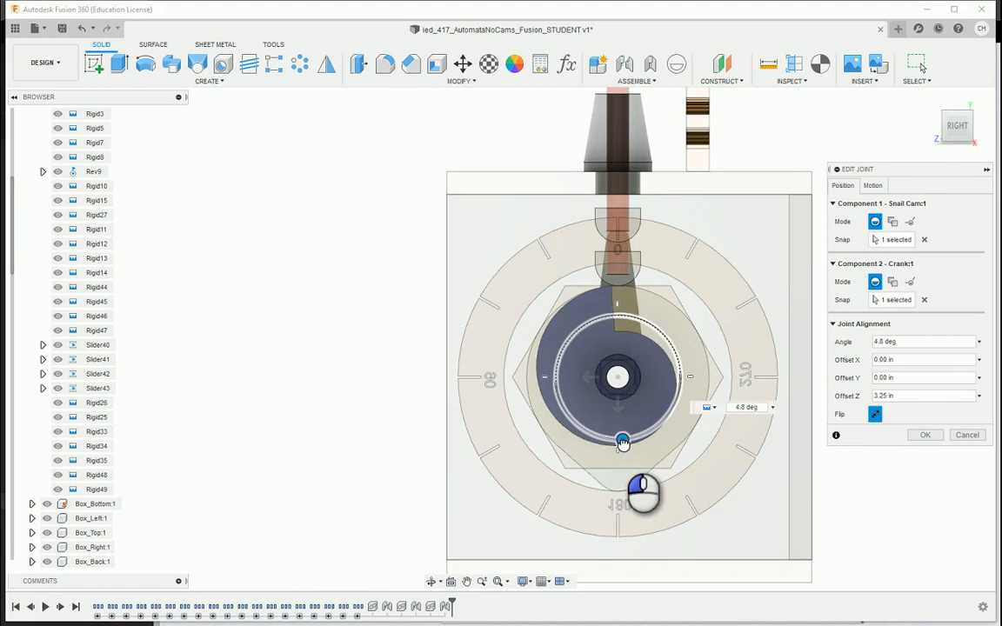
left_click_drag(622, 439, 639, 438)
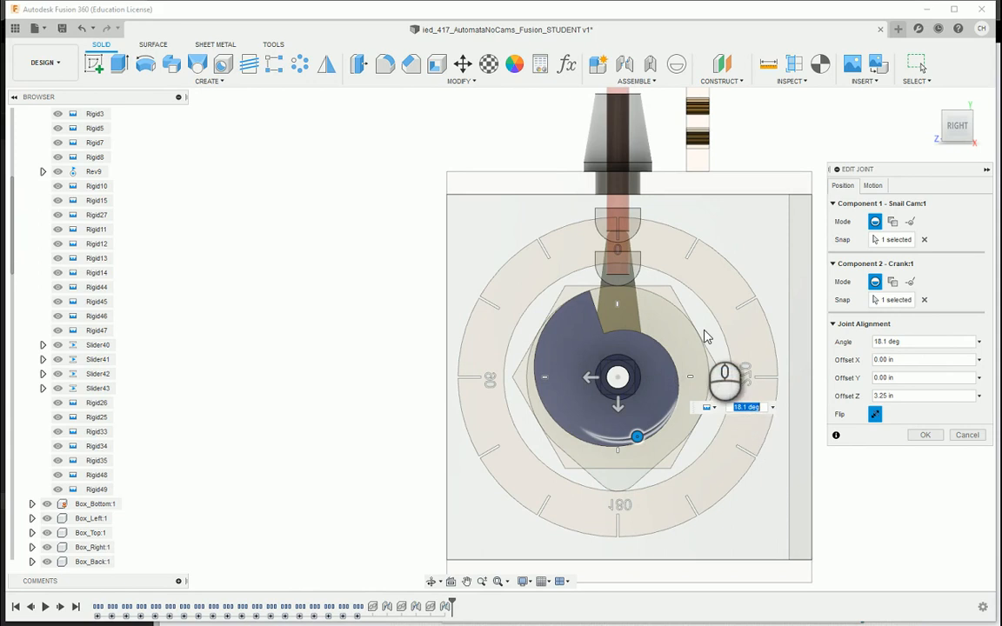
type("20")
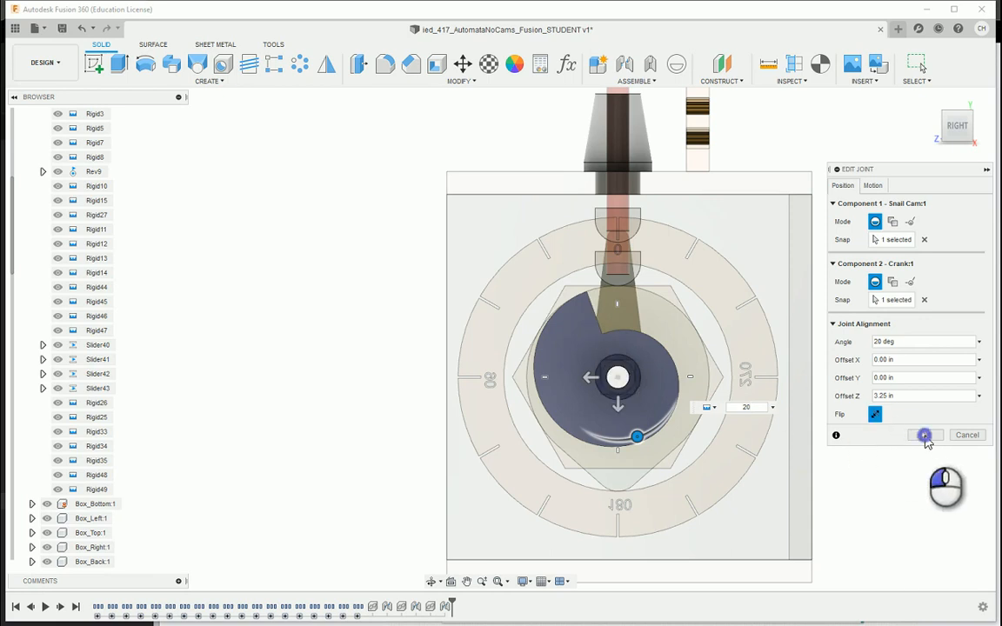
left_click(923, 435)
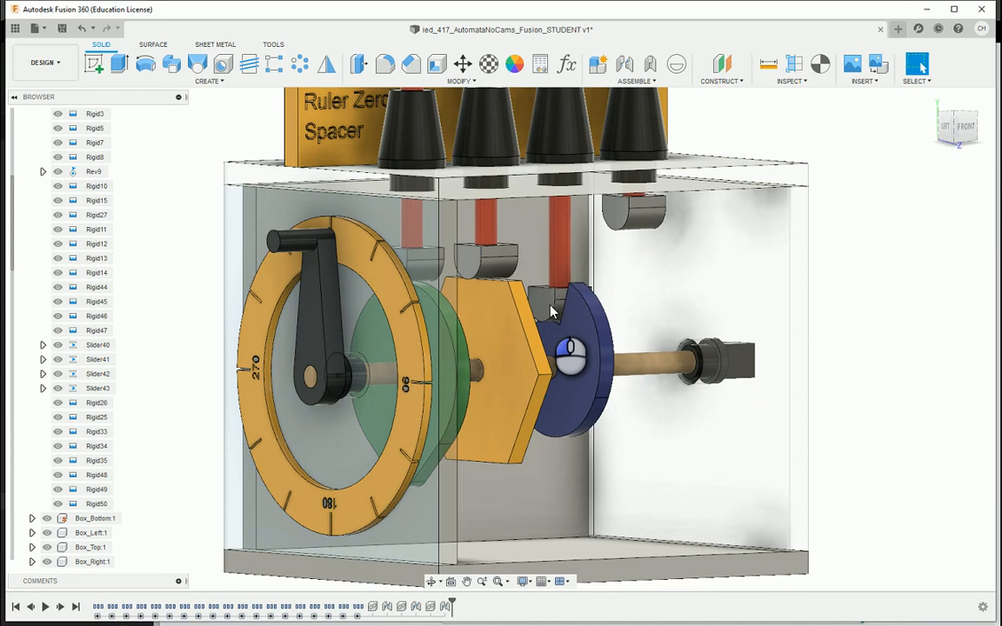
mouse_move(561, 302)
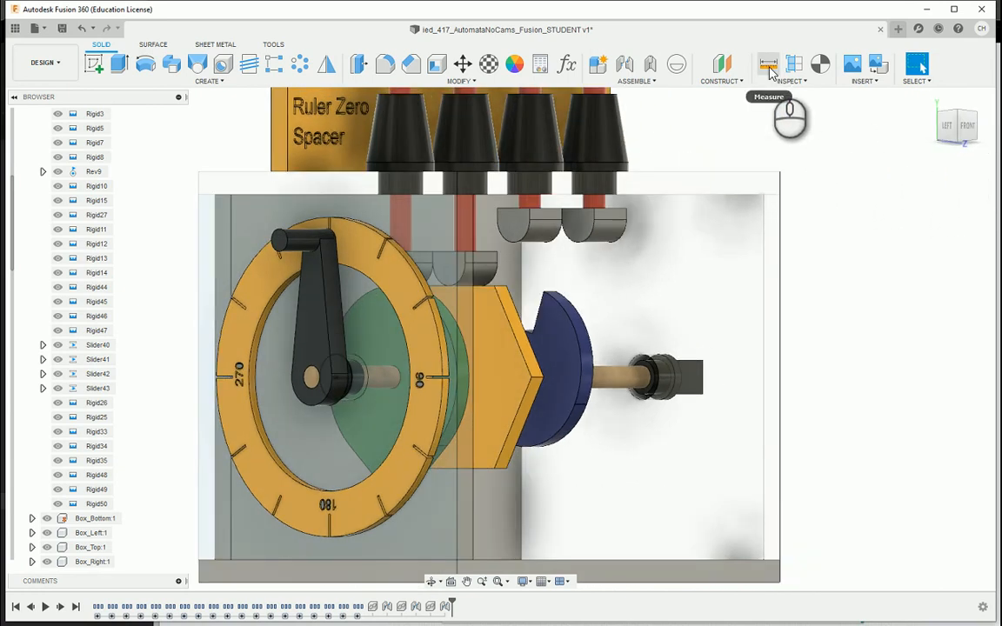
left_click(771, 64)
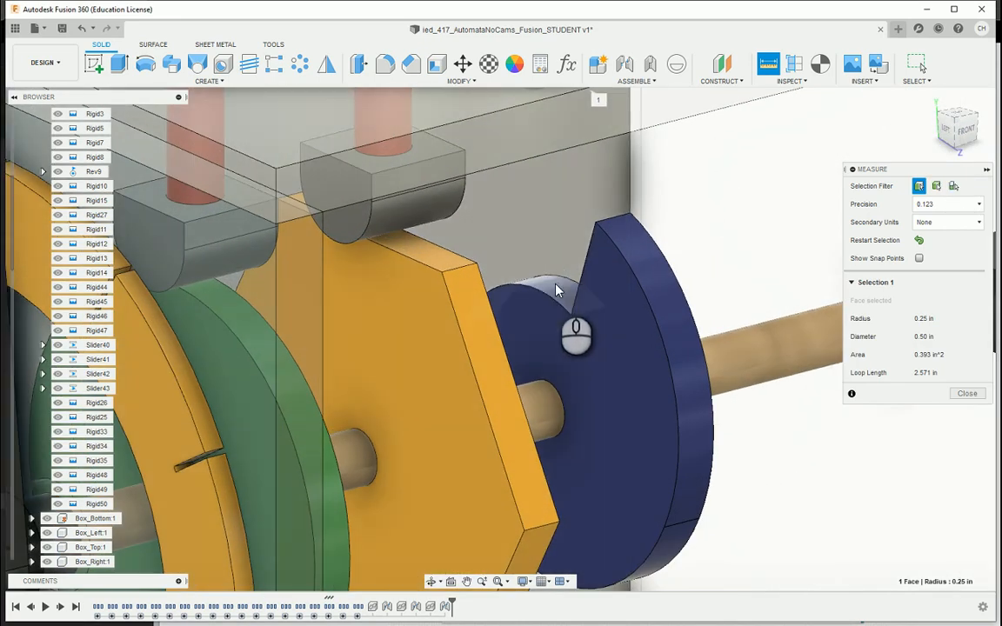
left_click(555, 289)
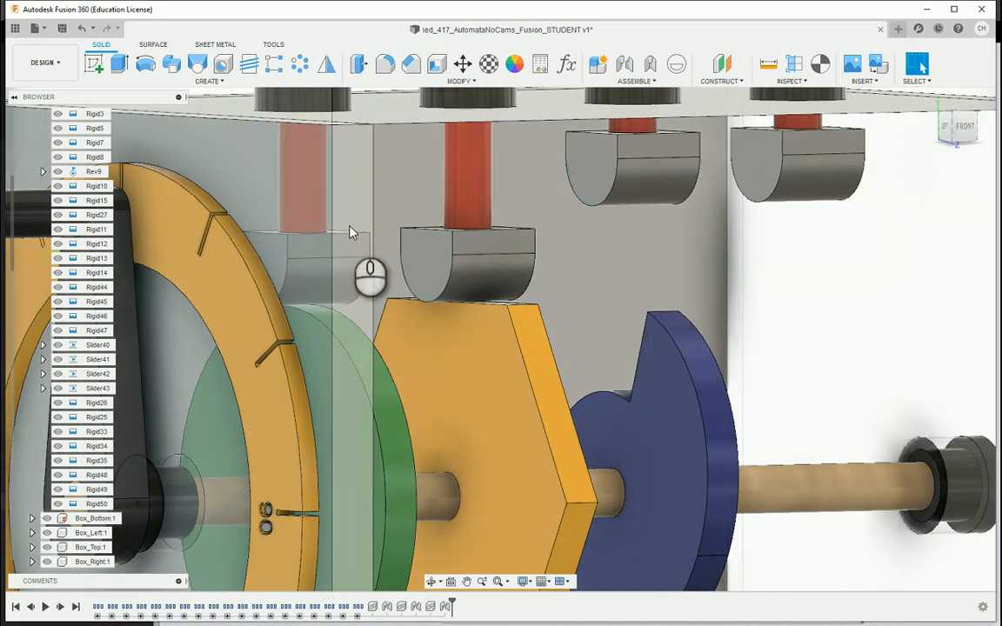
left_click(99, 374)
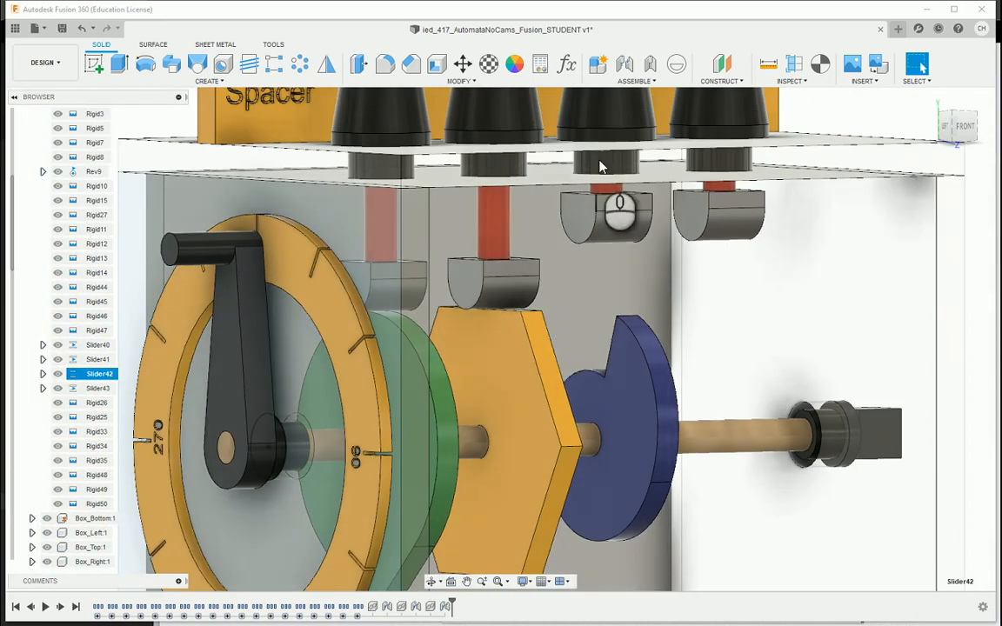
right_click(96, 373)
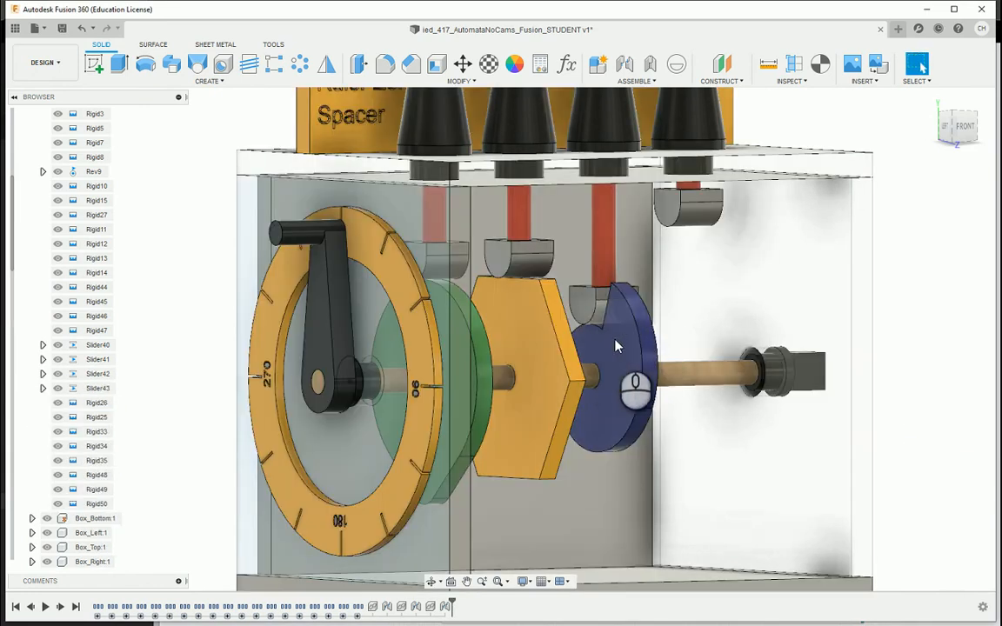
left_click_drag(616, 346, 865, 182)
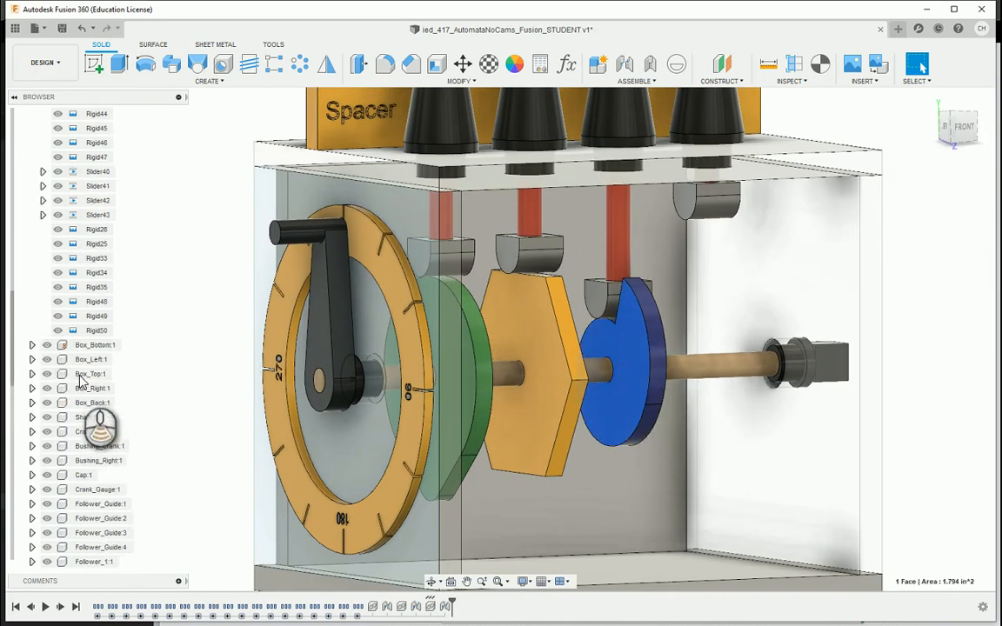
Open the Snail Cam v4:1 profile sketch from the timeline for editing.
scroll("down", 3)
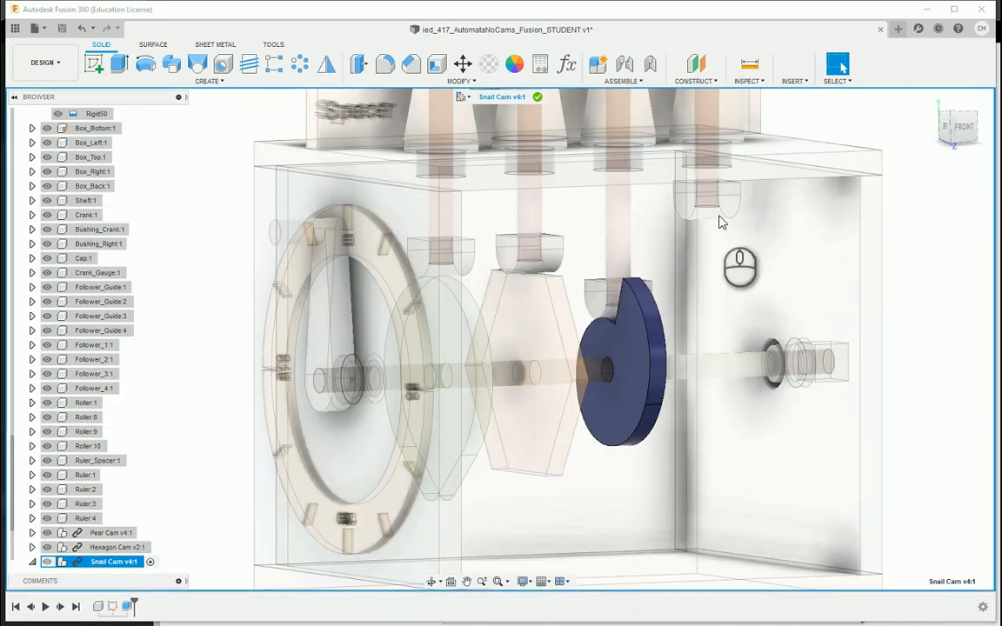
left_click(113, 607)
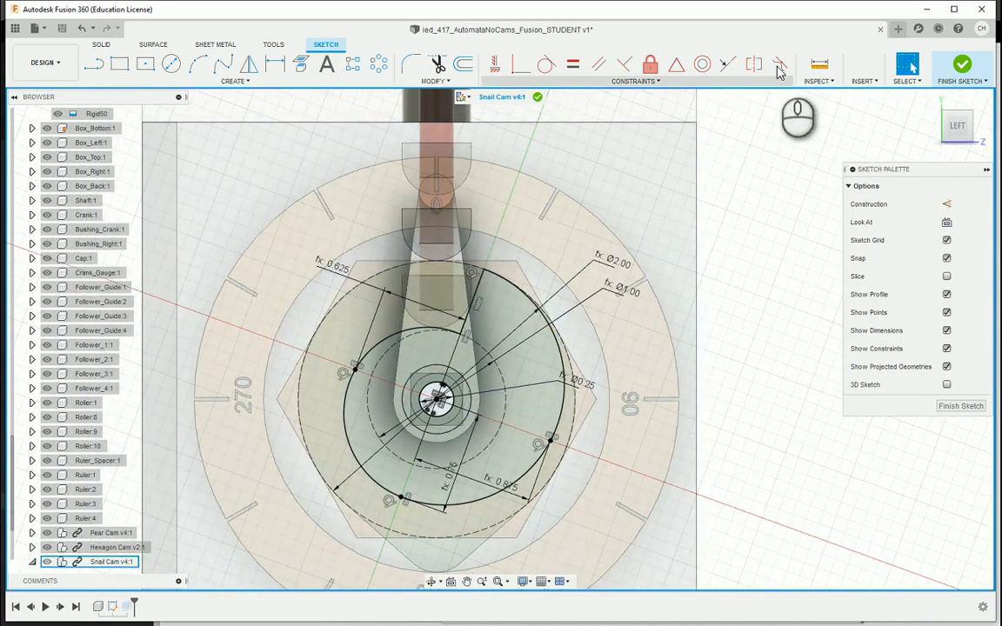
left_click(821, 64)
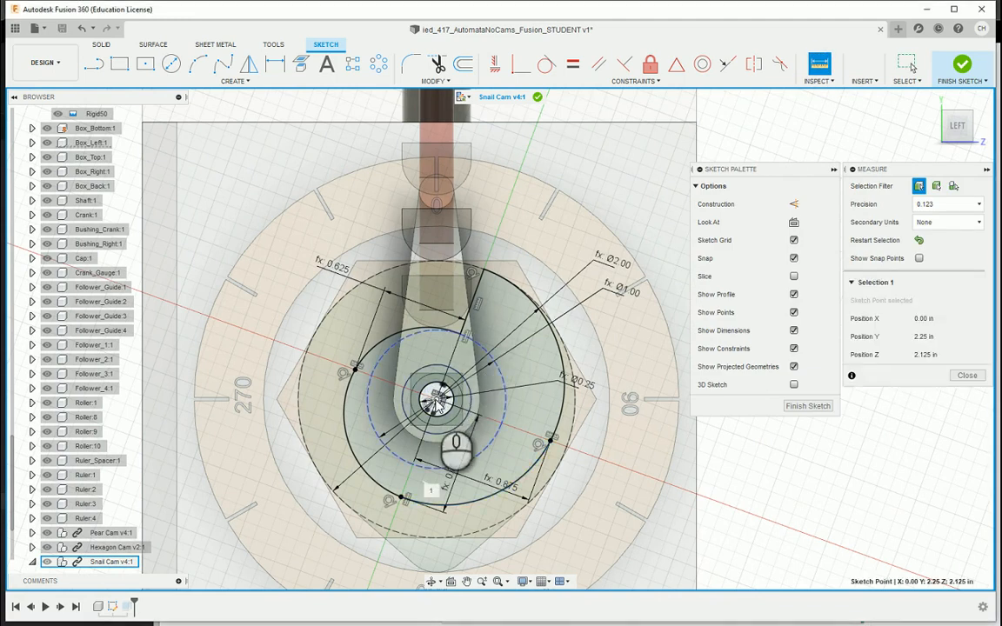
left_click(475, 270)
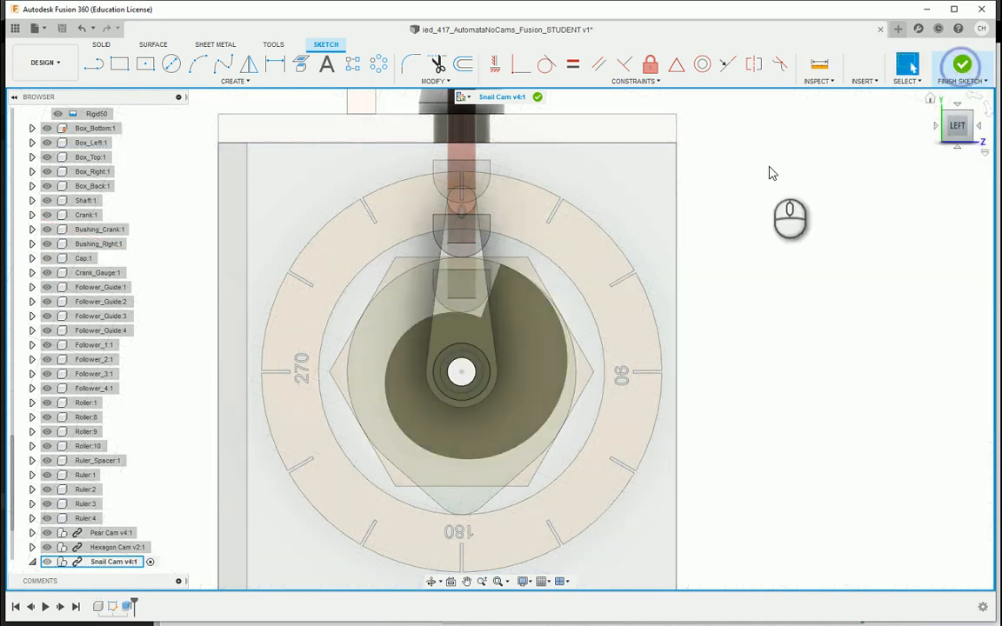
Finish the cam sketch and limit the follower slider to a 1.00 in maximum.
left_click(962, 63)
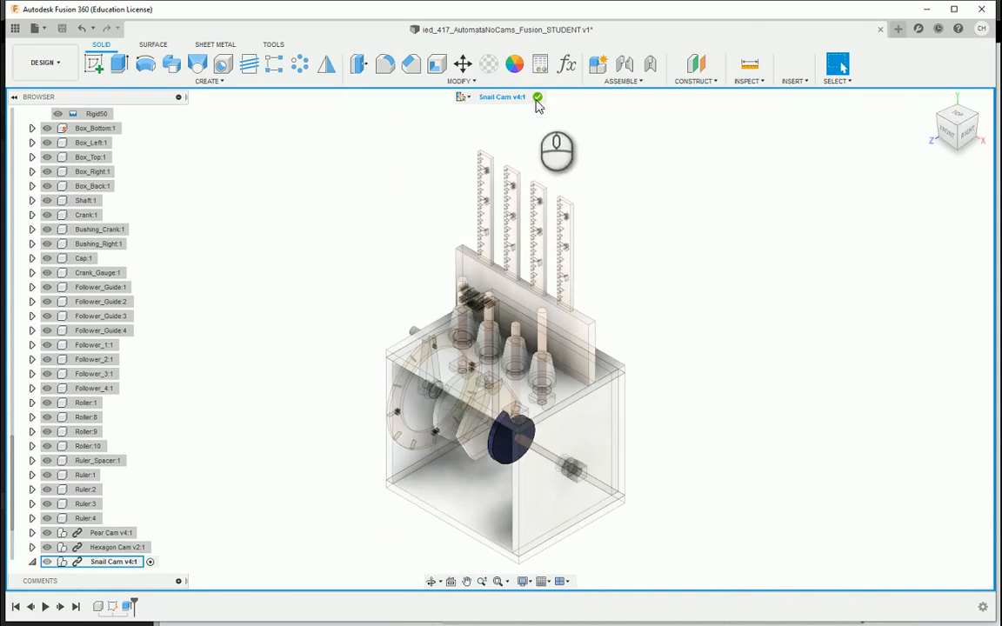
left_click(544, 98)
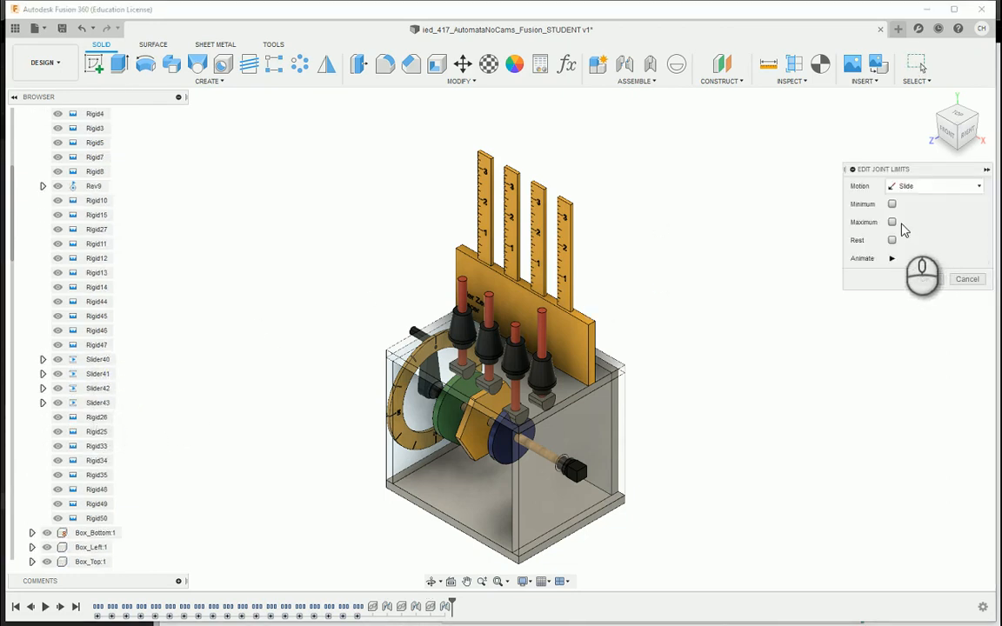
left_click(888, 221)
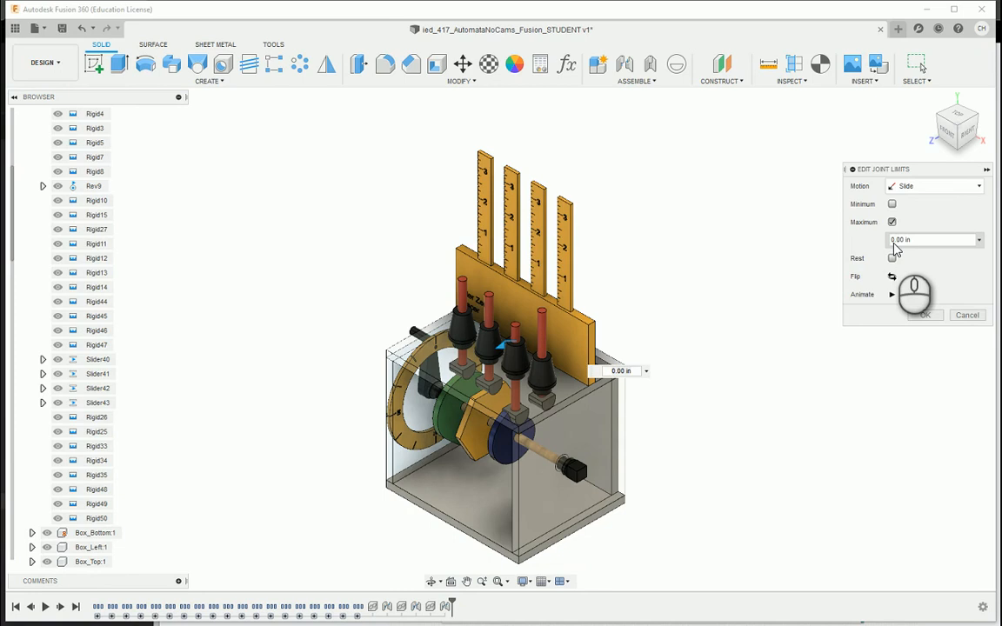
type("1.00 in")
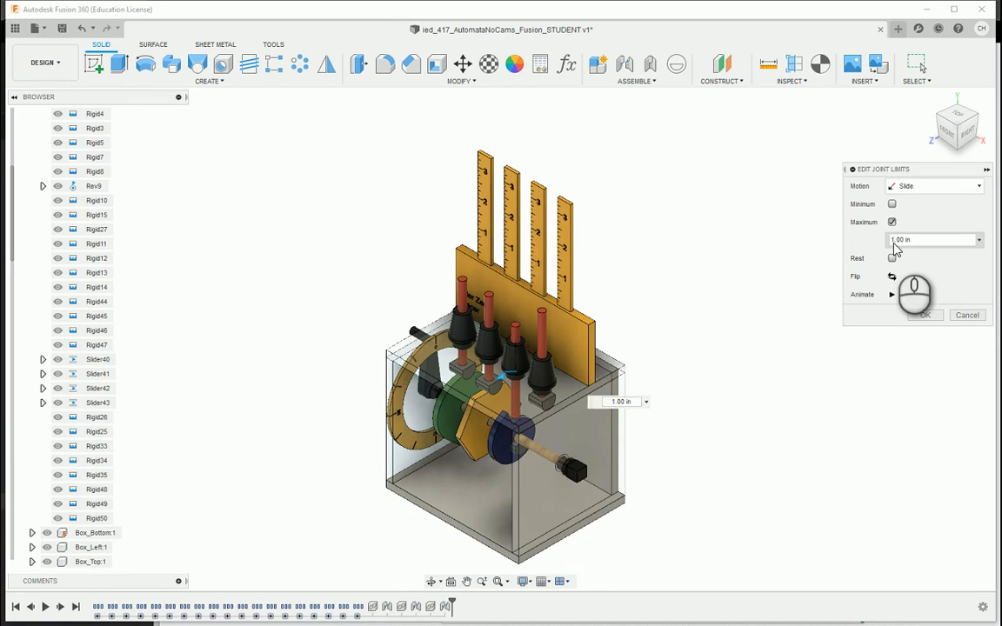
left_click(891, 259)
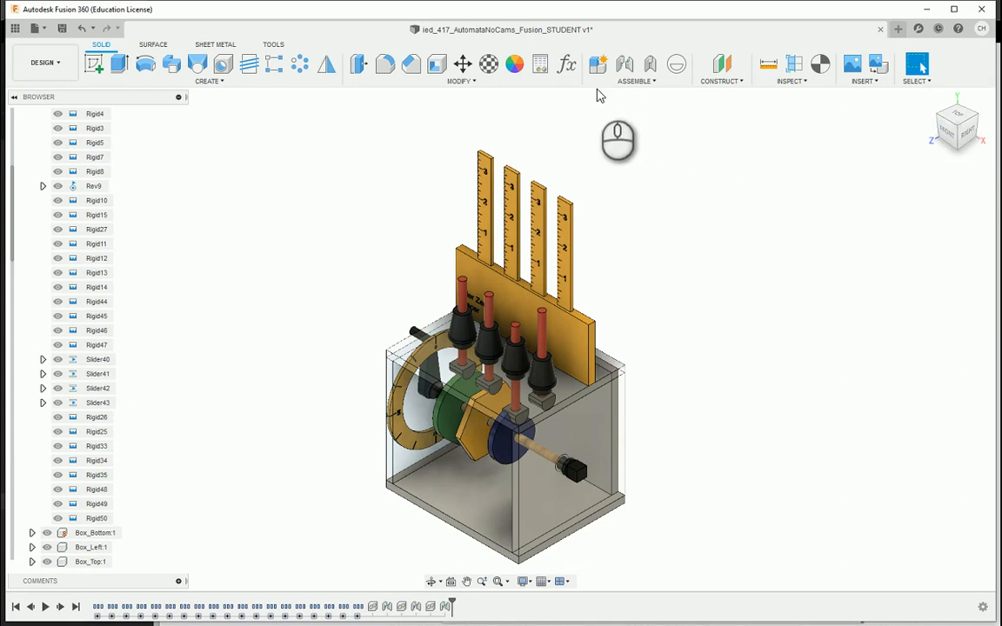
View the box from the front and turn the crank to move the followers.
left_click(633, 80)
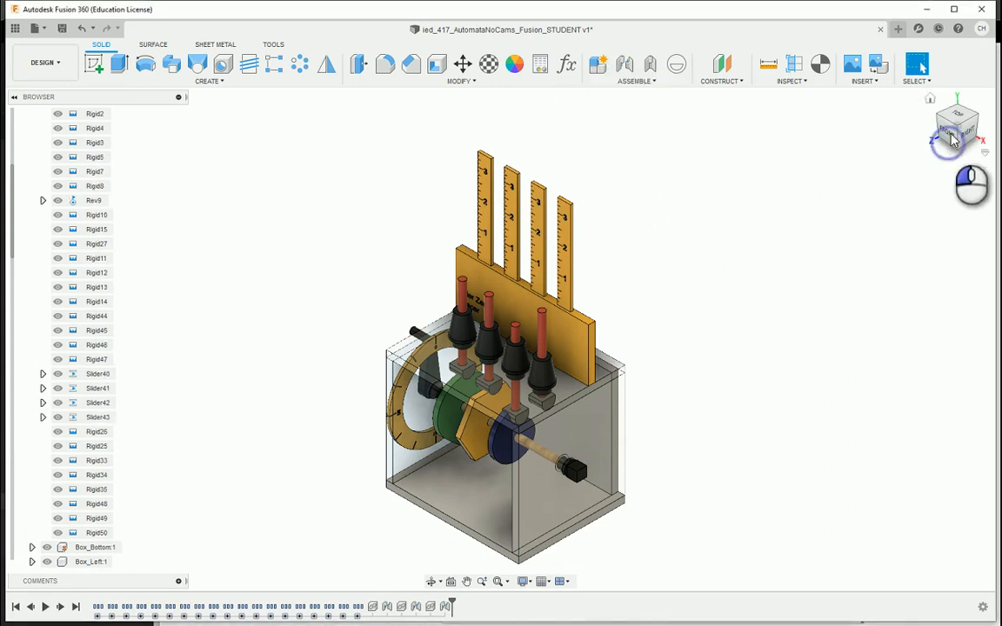
left_click(954, 126)
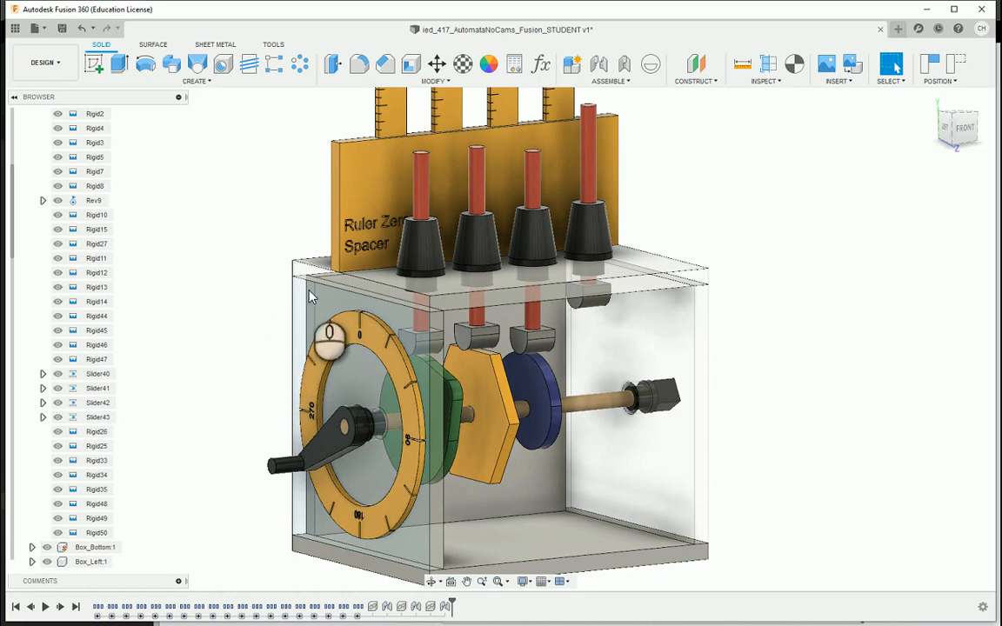
left_click_drag(312, 296, 366, 475)
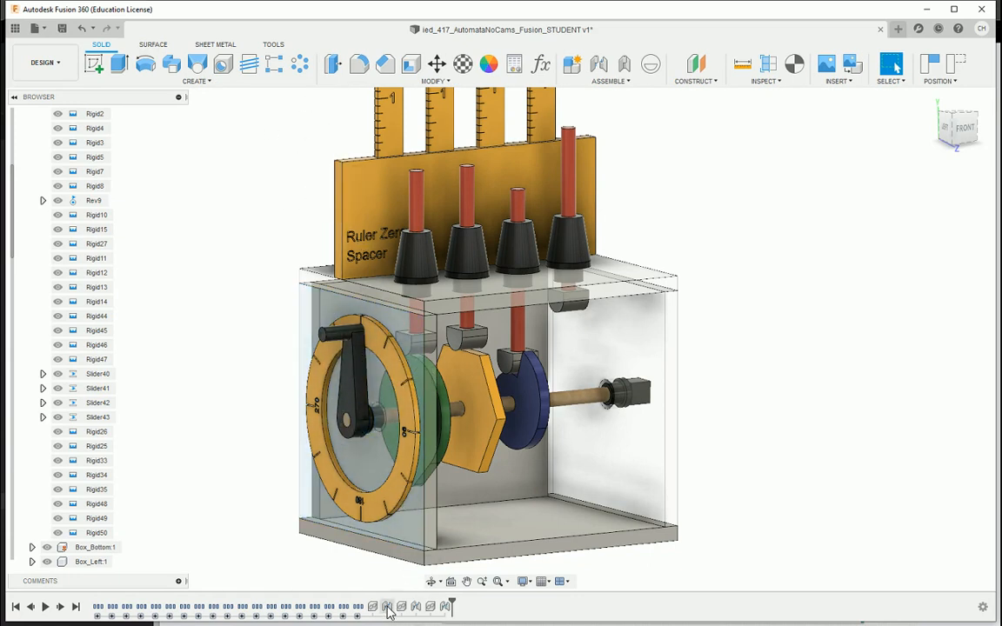
Suppress the Pear and Hexagon Cam insert features in the timeline.
left_click(371, 607)
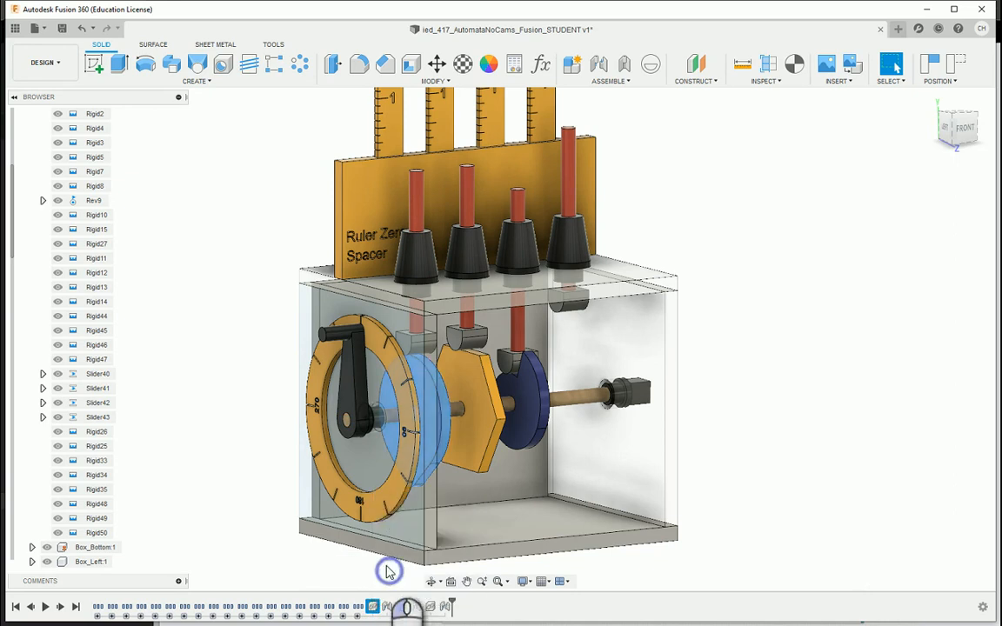
right_click(457, 404)
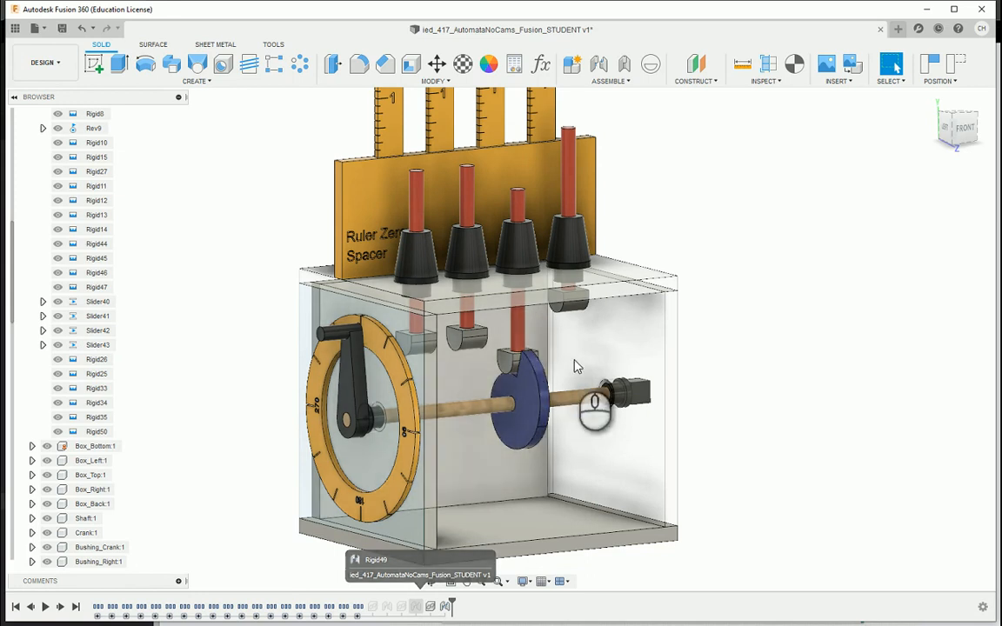
Unsuppress the Pear and Hexagon cams and enable contact sets for all components.
left_click(401, 607)
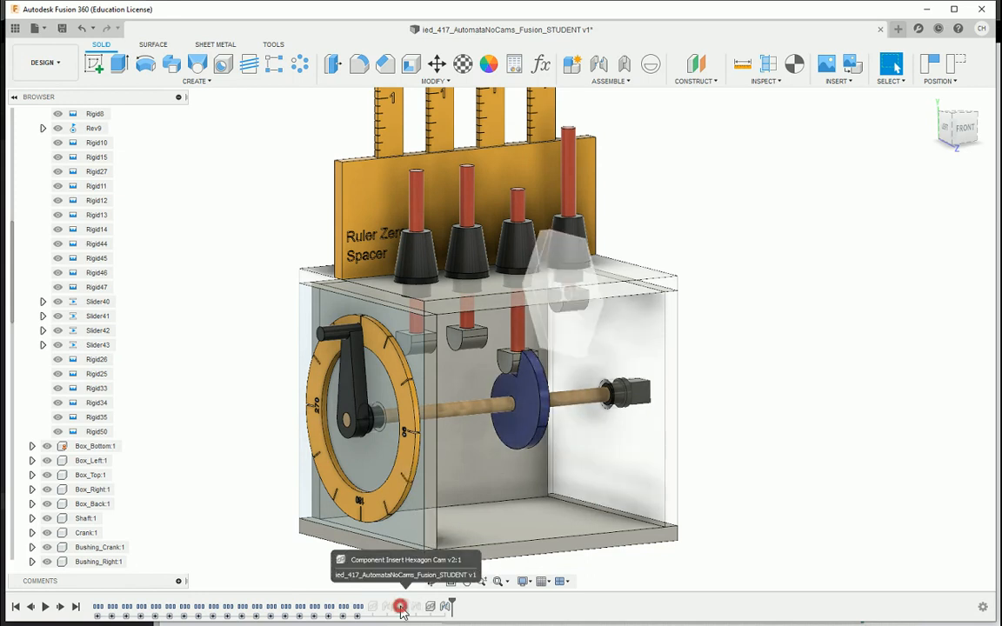
right_click(402, 606)
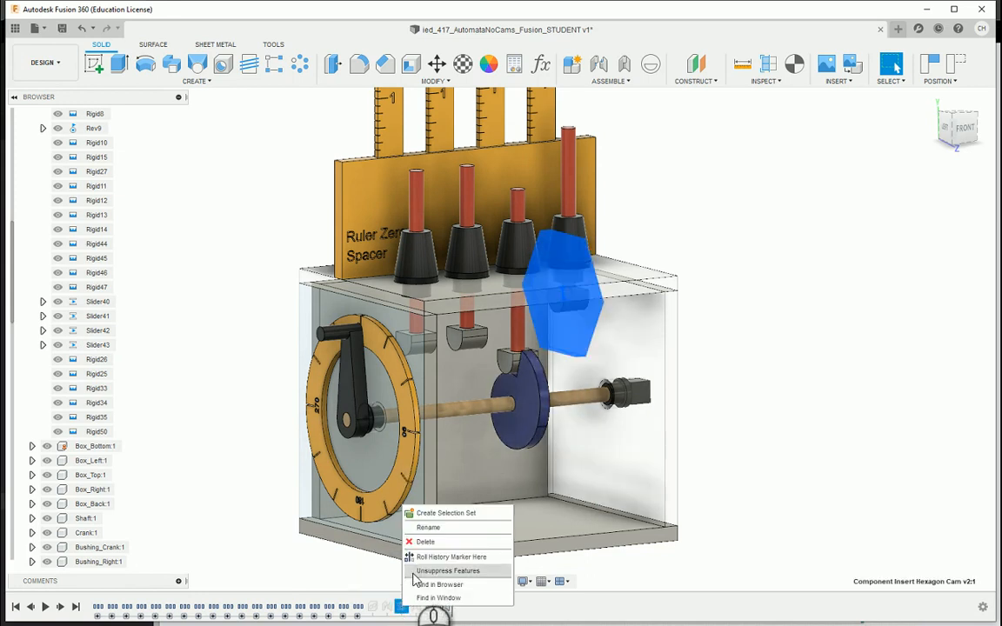
left_click(448, 571)
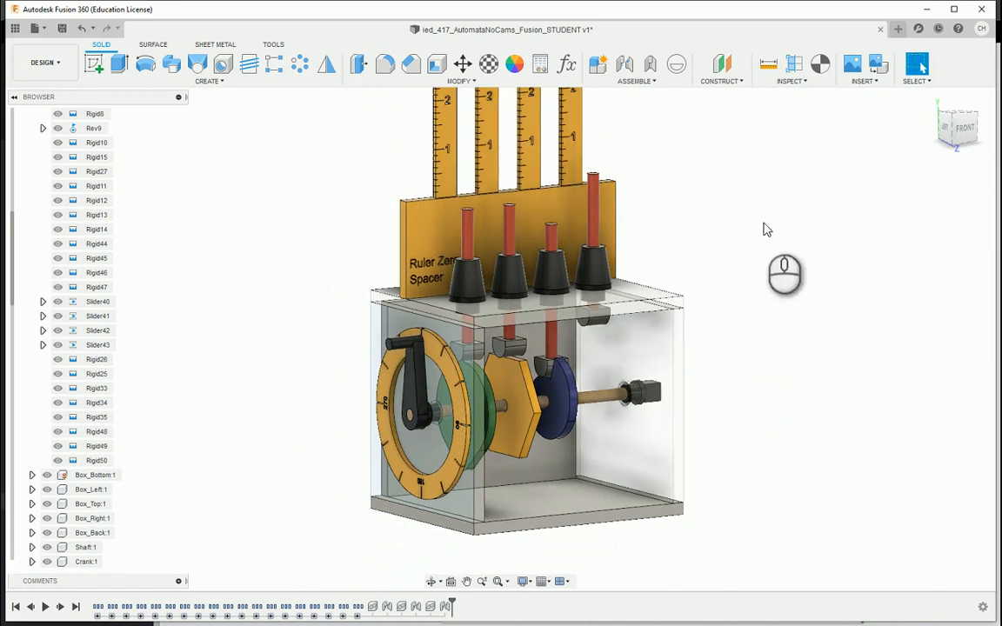
left_click(96, 287)
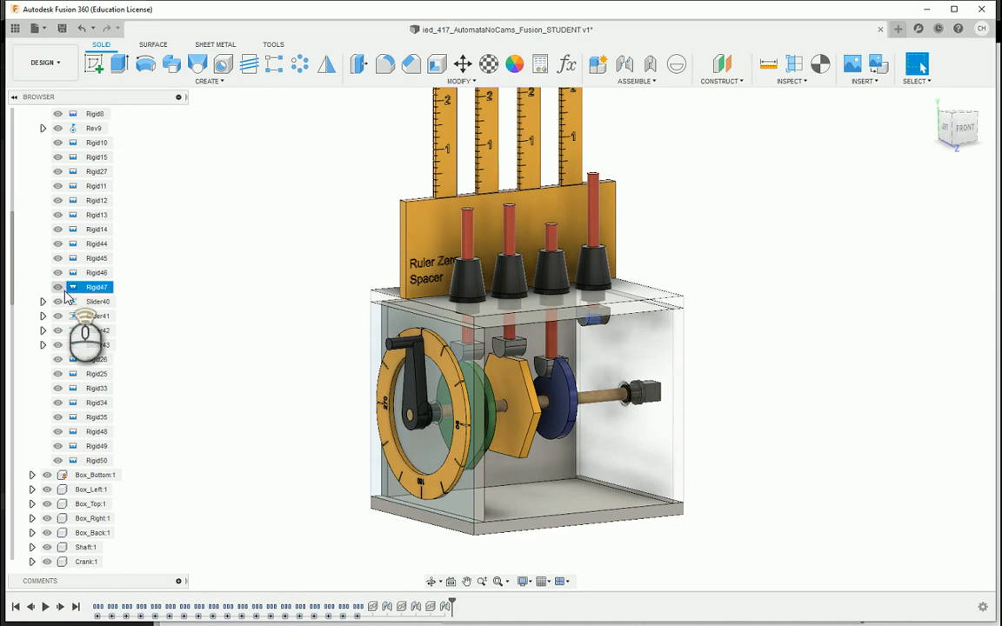
right_click(83, 243)
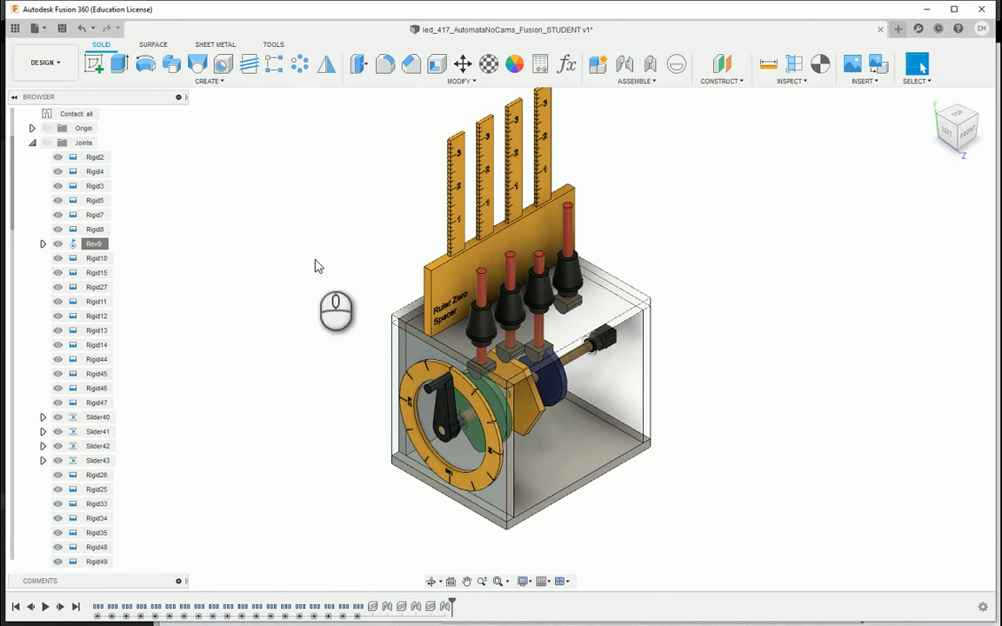
mouse_move(303, 278)
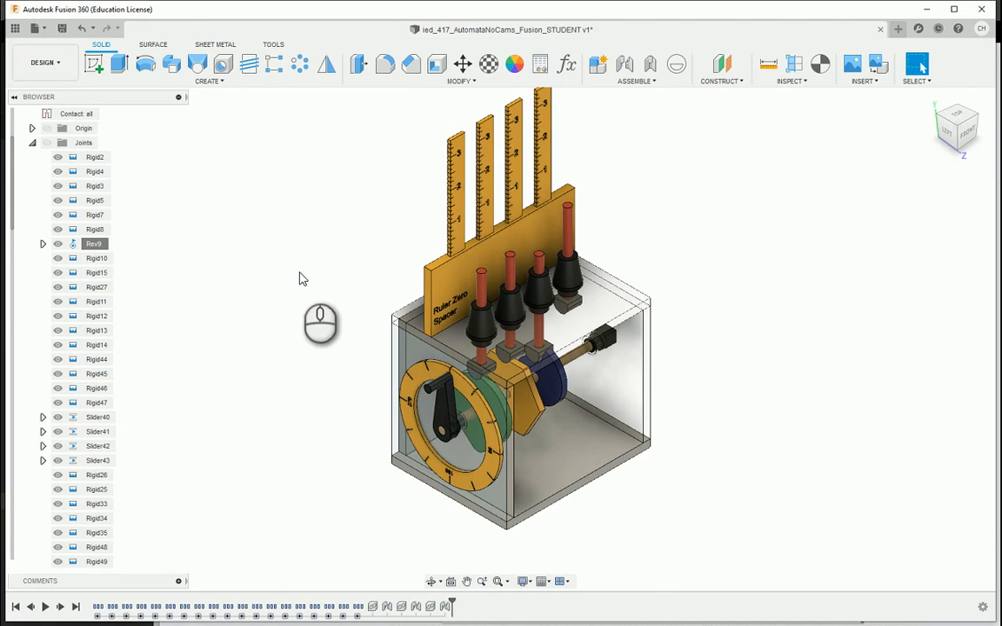
mouse_move(287, 265)
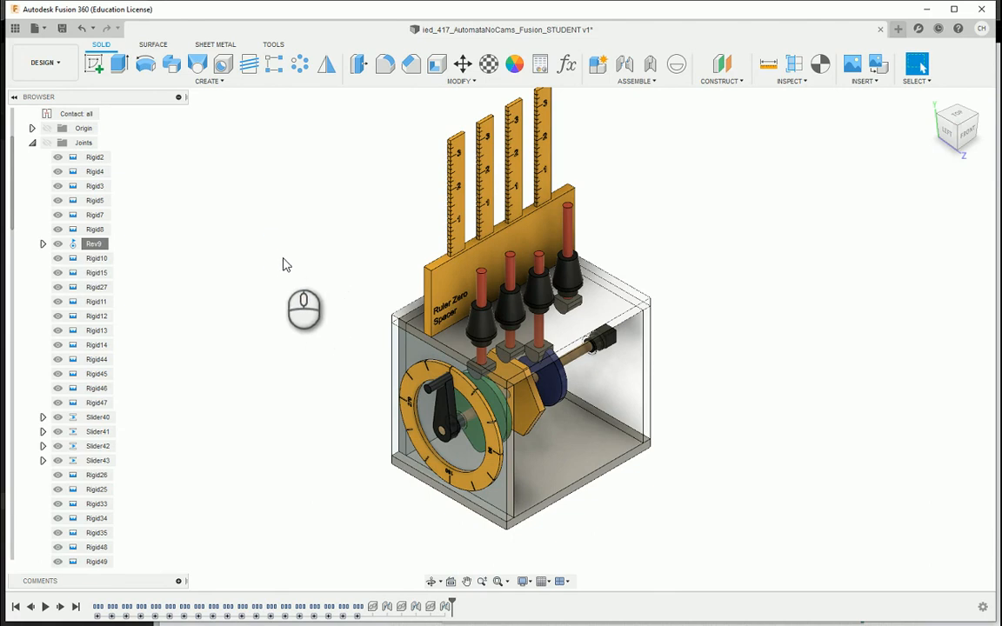
mouse_move(274, 434)
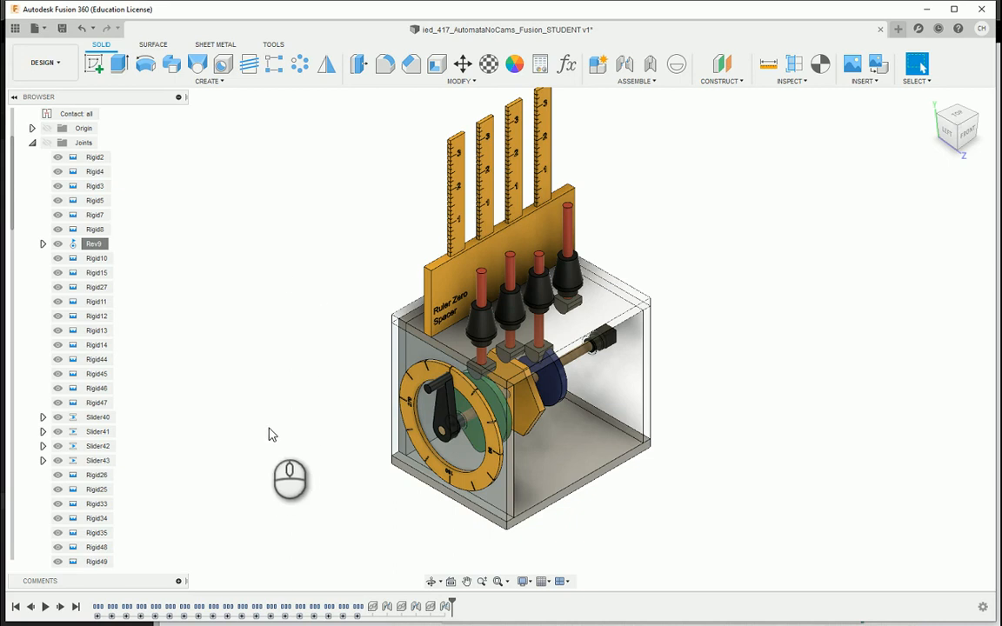